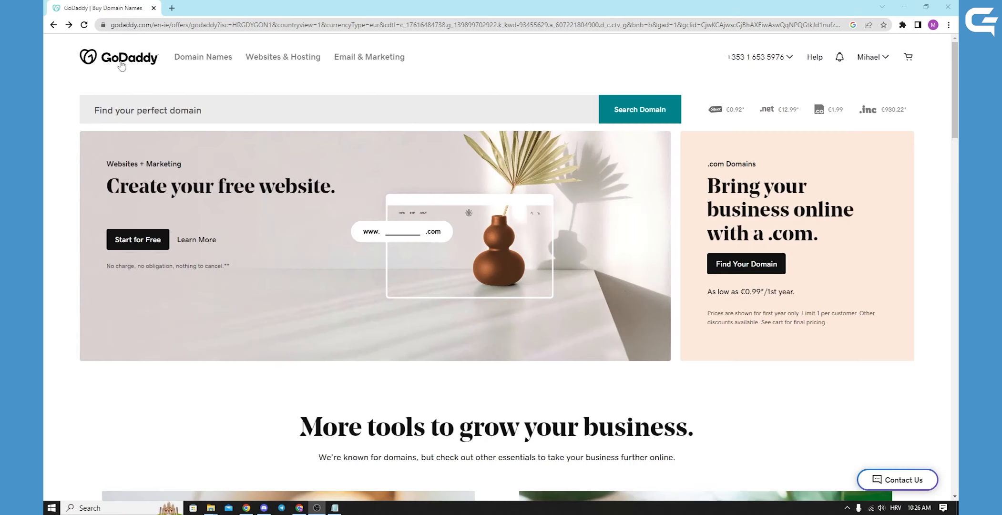
pyautogui.moveTo(867, 81)
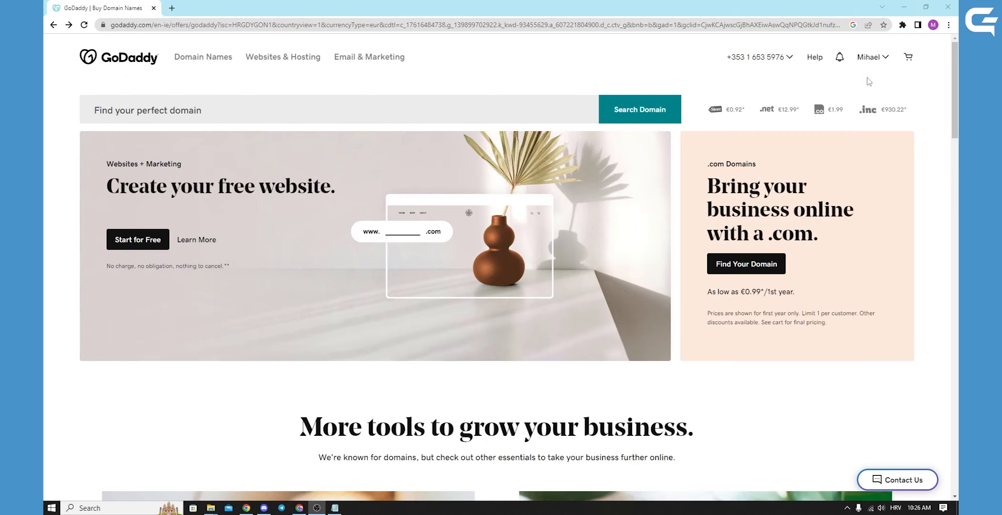
pyautogui.moveTo(879, 82)
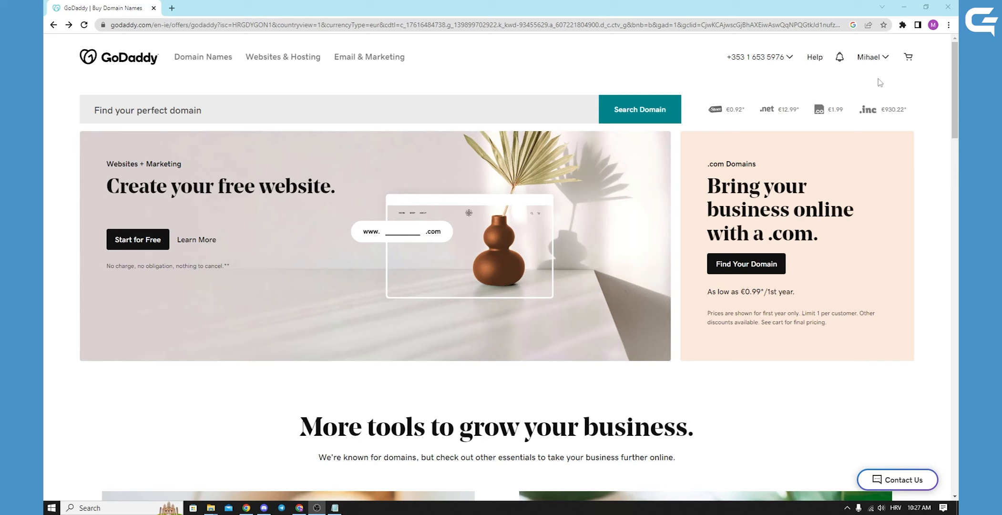
pyautogui.moveTo(889, 63)
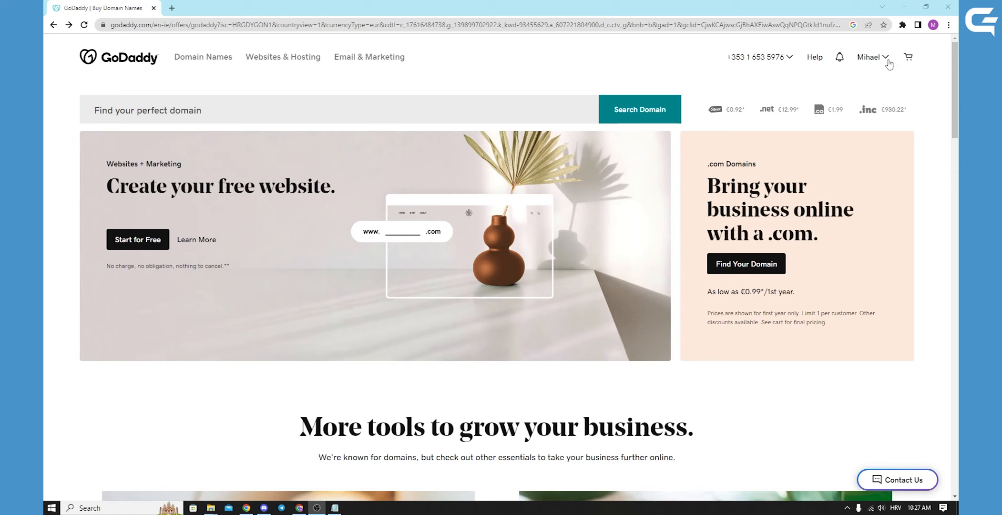
# - Open the signed-in account menu and choose Account Settings
pyautogui.click(872, 58)
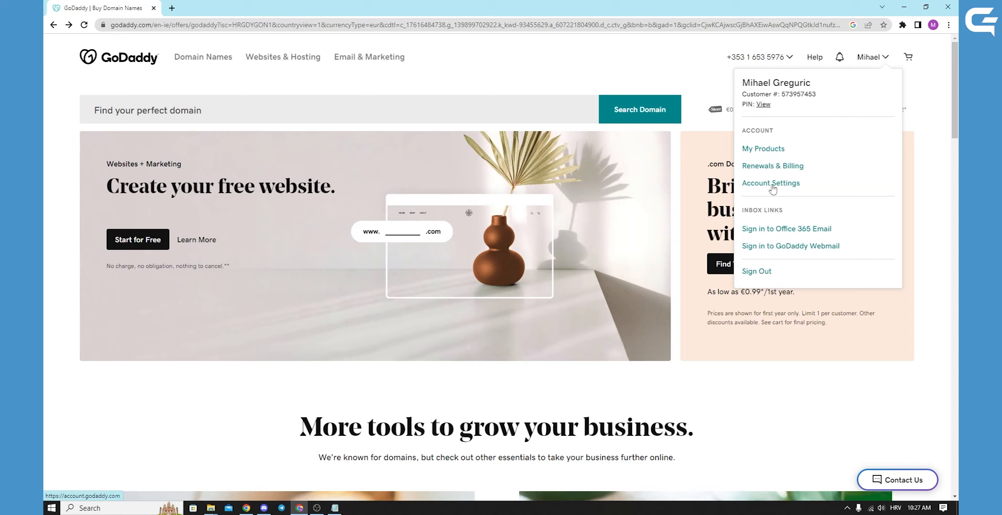
pyautogui.click(770, 182)
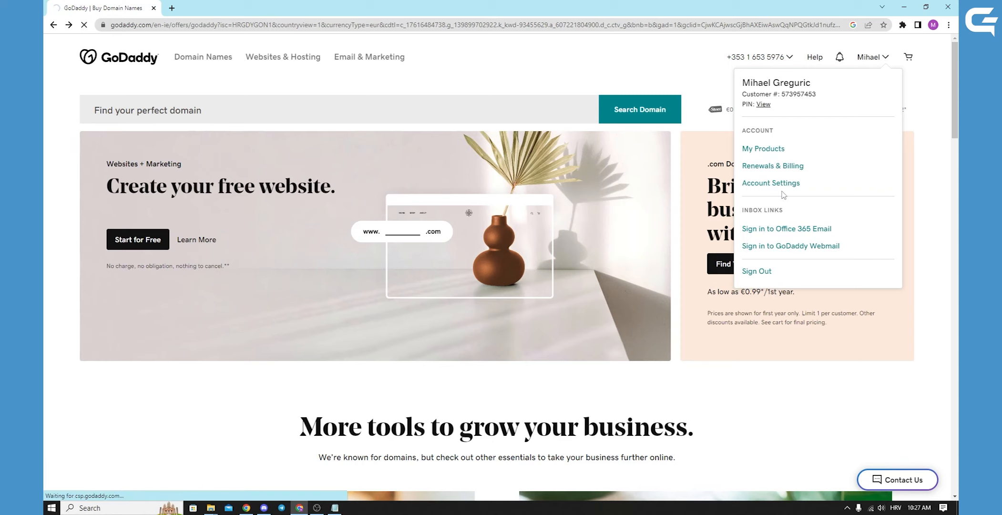
# - Land on My Profile and expand the Account Settings navigation list
pyautogui.click(770, 182)
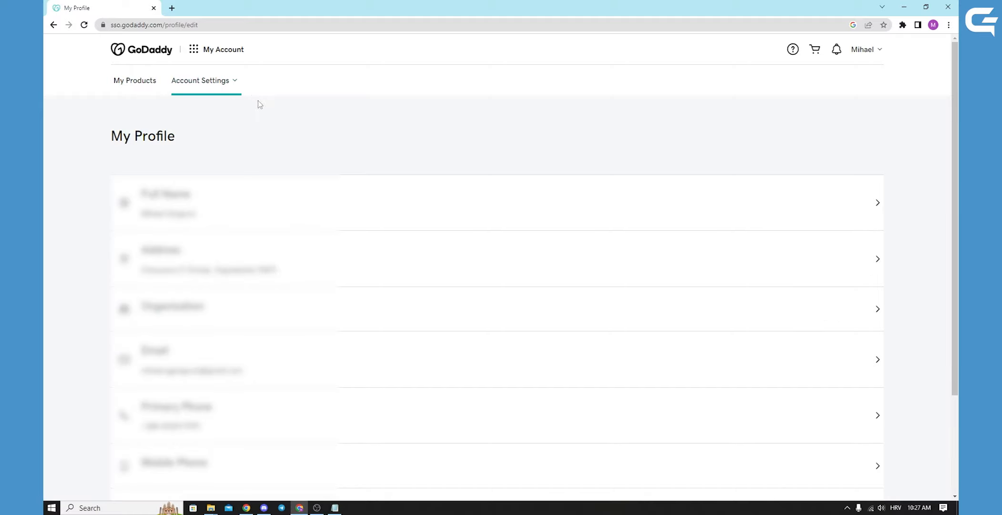
pyautogui.moveTo(196, 168)
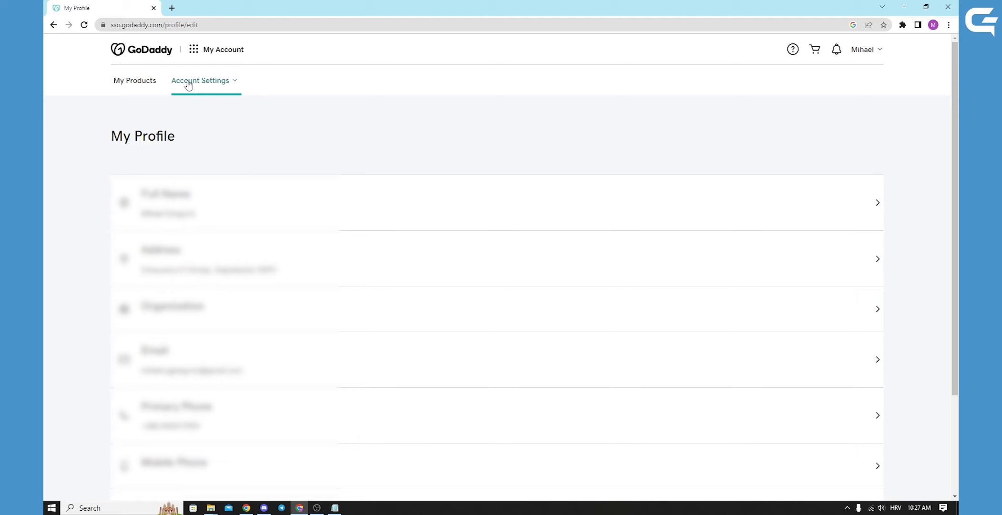
pyautogui.moveTo(238, 85)
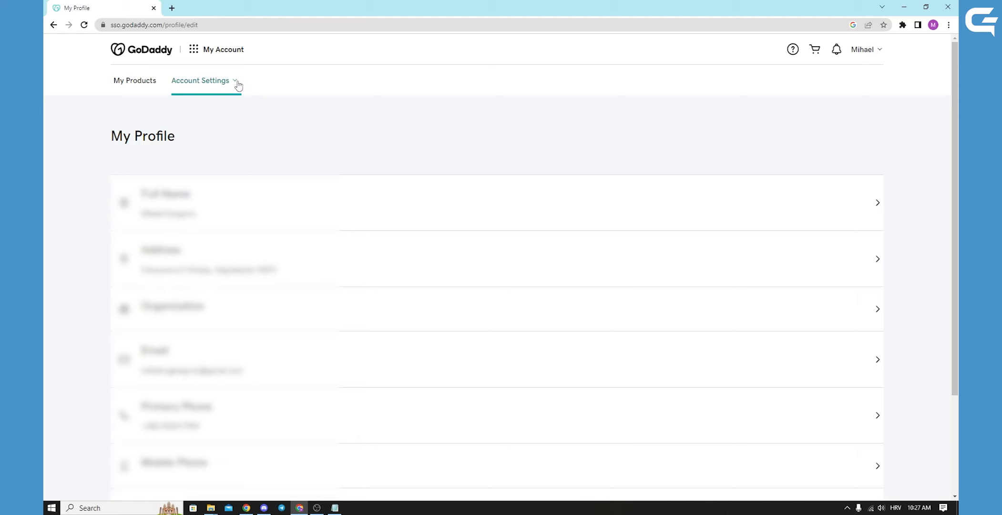
pyautogui.click(200, 80)
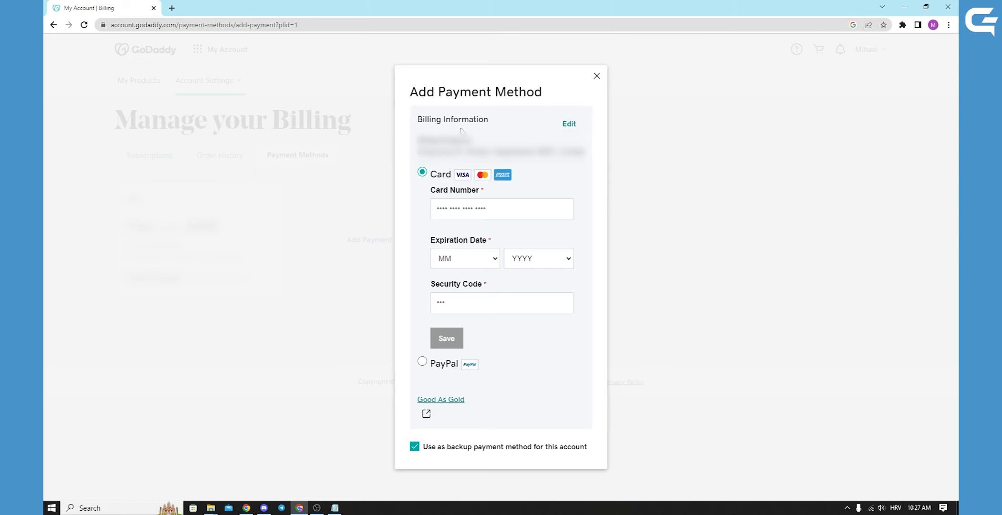
pyautogui.moveTo(421, 192)
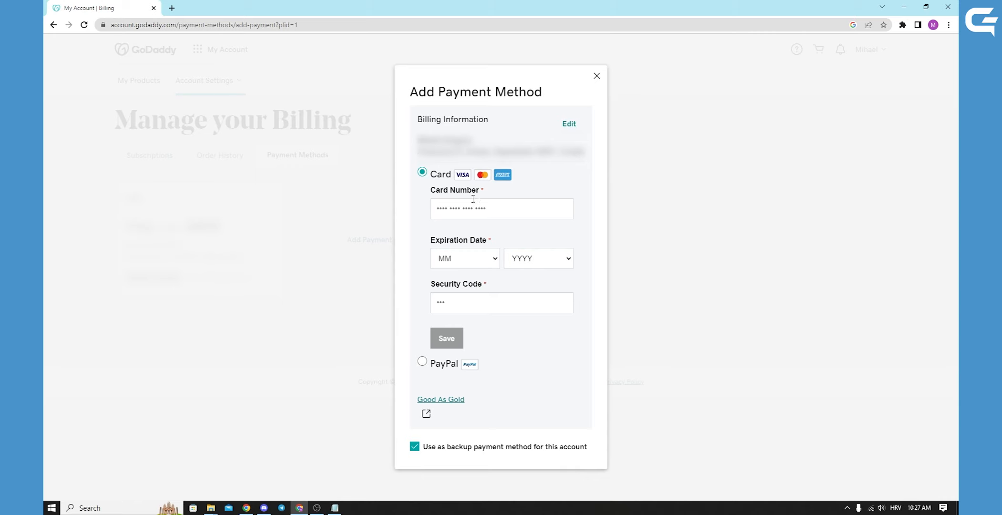
pyautogui.moveTo(515, 204)
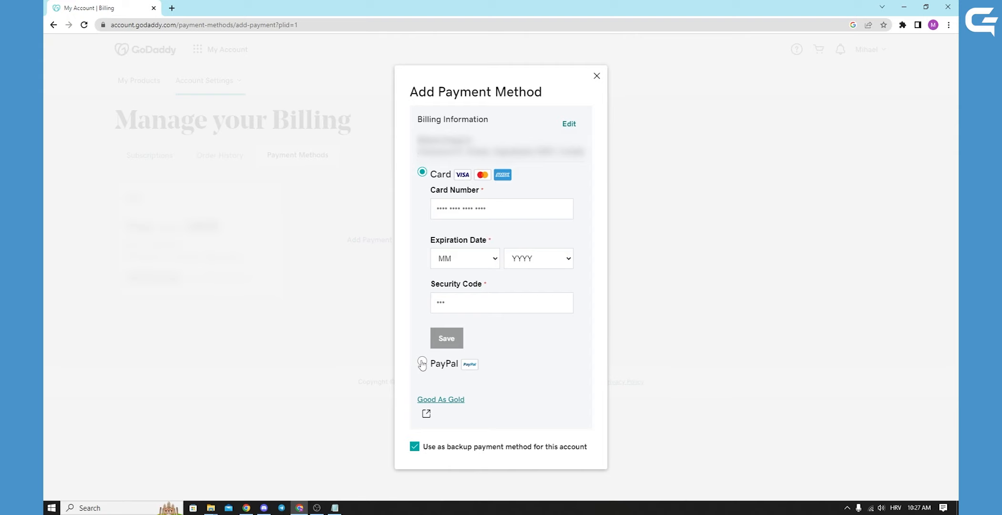
# - Start adding a new payment method from the Payment Methods tab
pyautogui.click(421, 363)
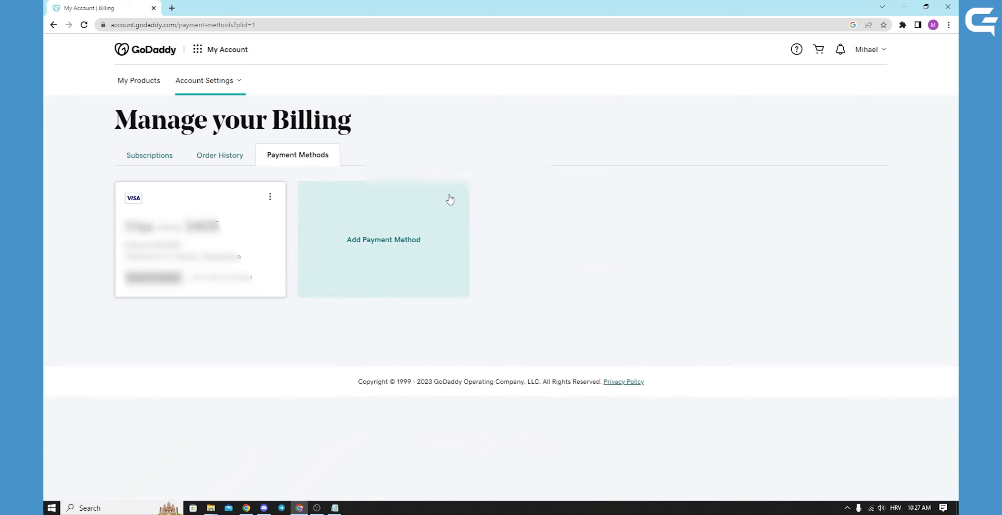
pyautogui.moveTo(346, 252)
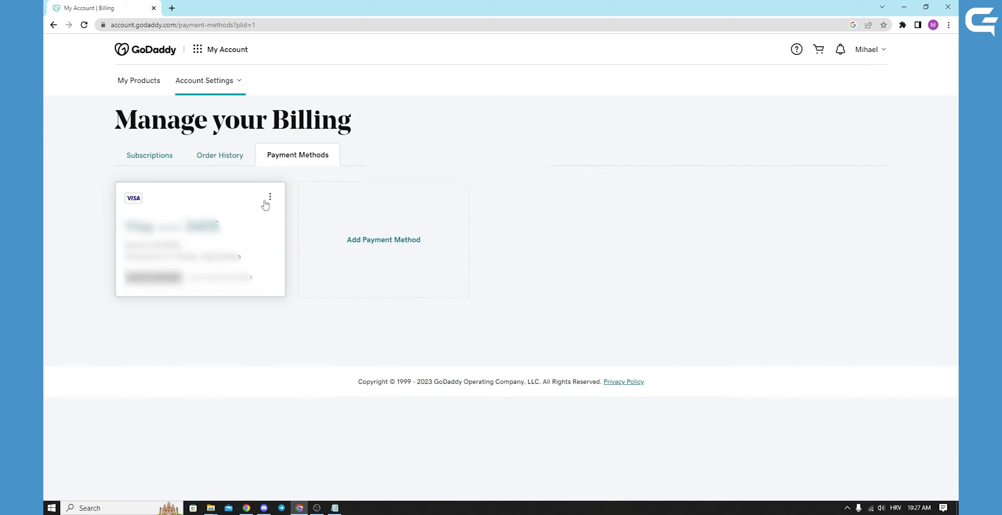
pyautogui.moveTo(275, 199)
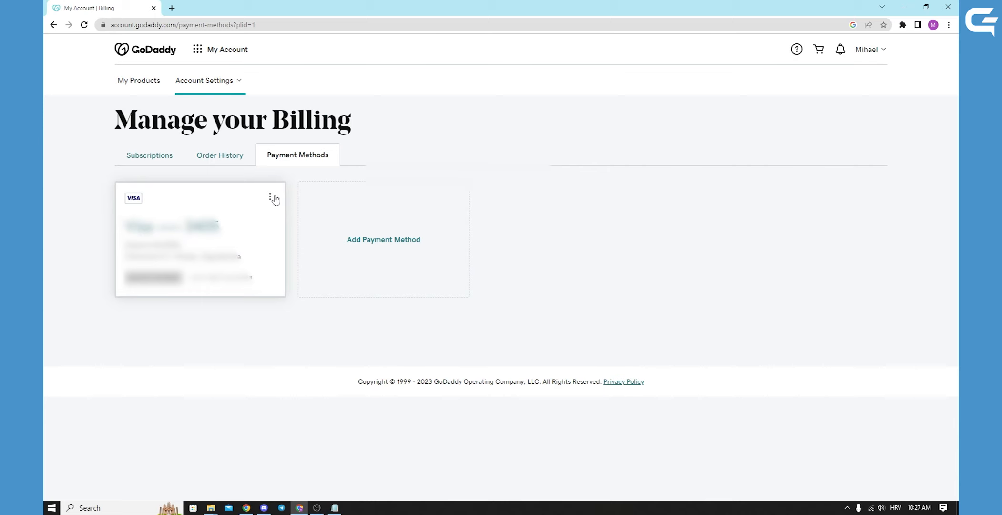
pyautogui.moveTo(273, 204)
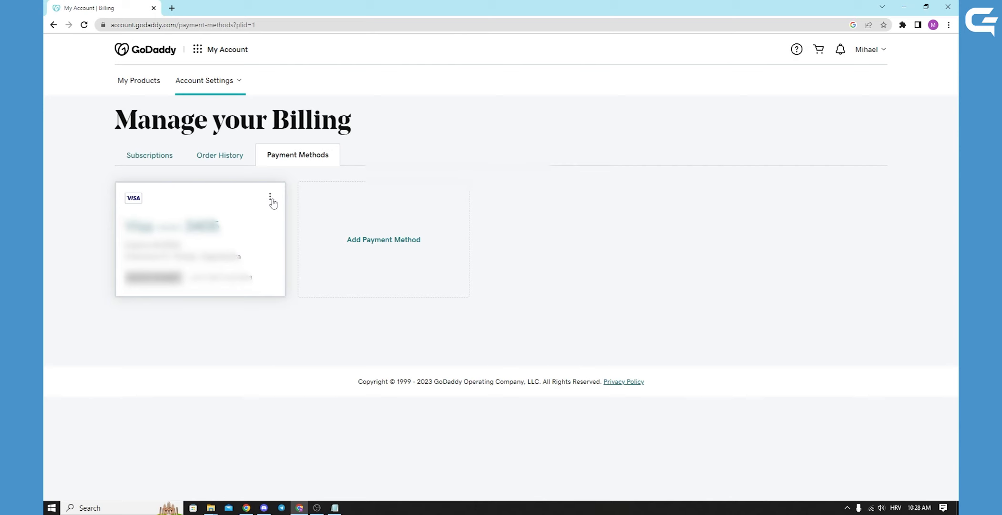
# - Open the actions menu for the saved Visa card
pyautogui.click(269, 196)
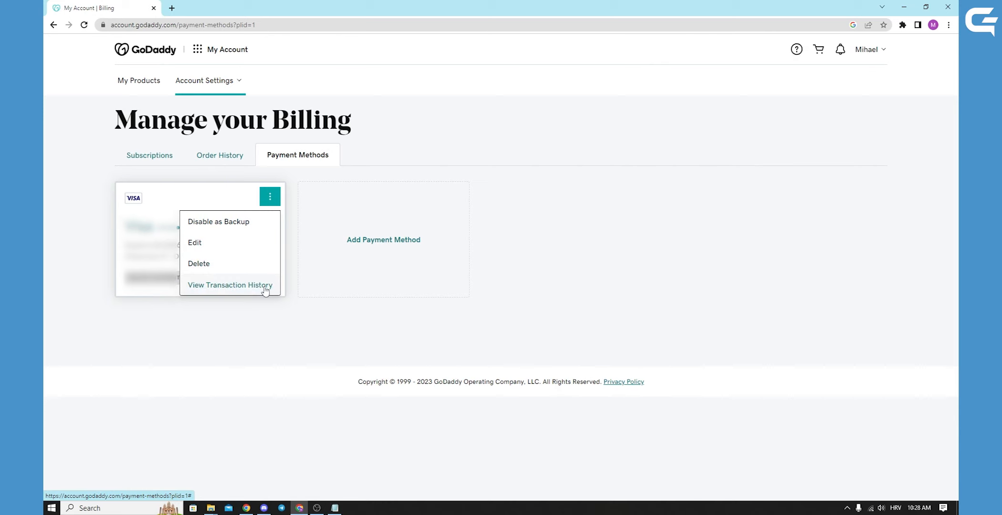
pyautogui.moveTo(345, 330)
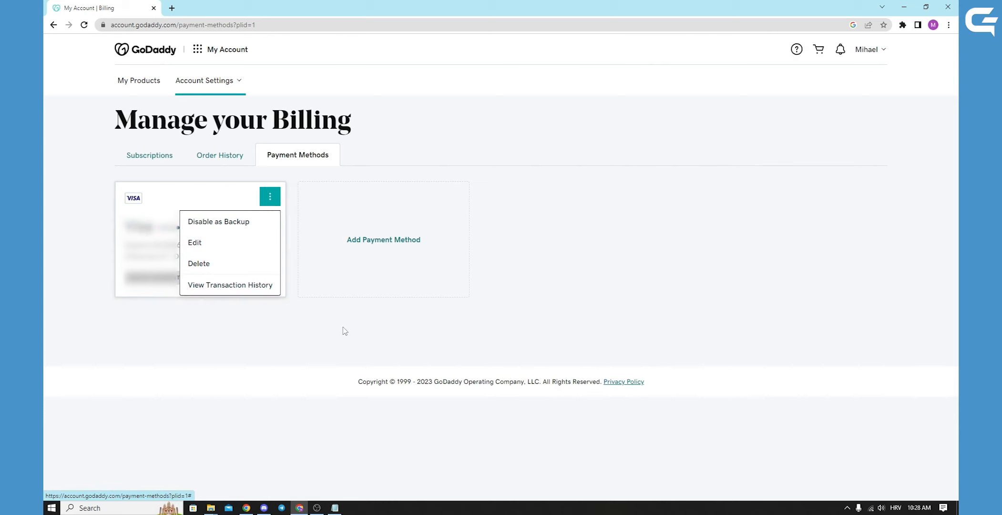
pyautogui.click(345, 331)
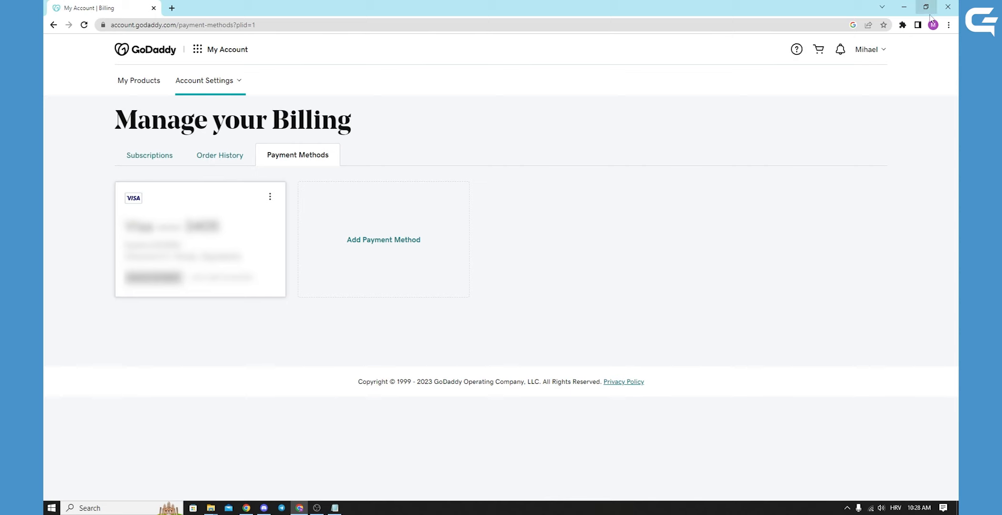
pyautogui.moveTo(928, 94)
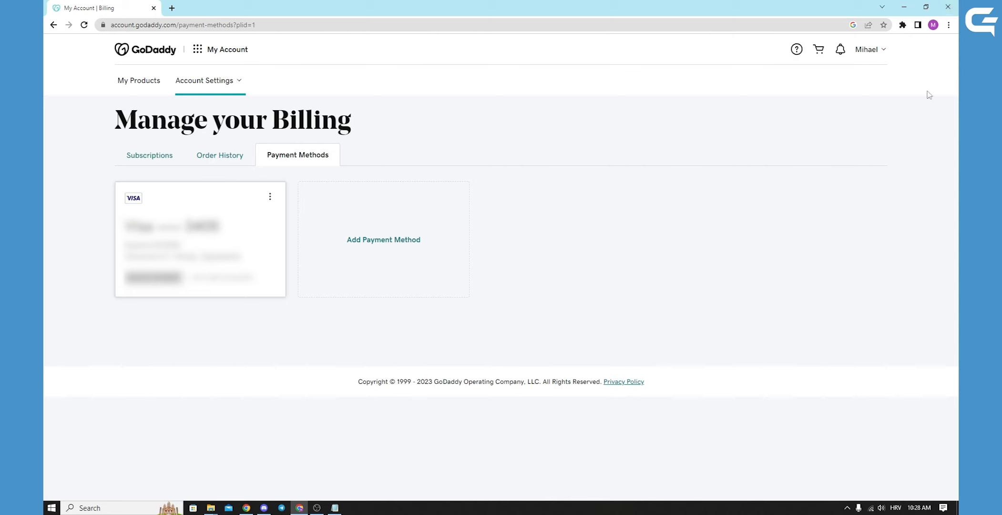